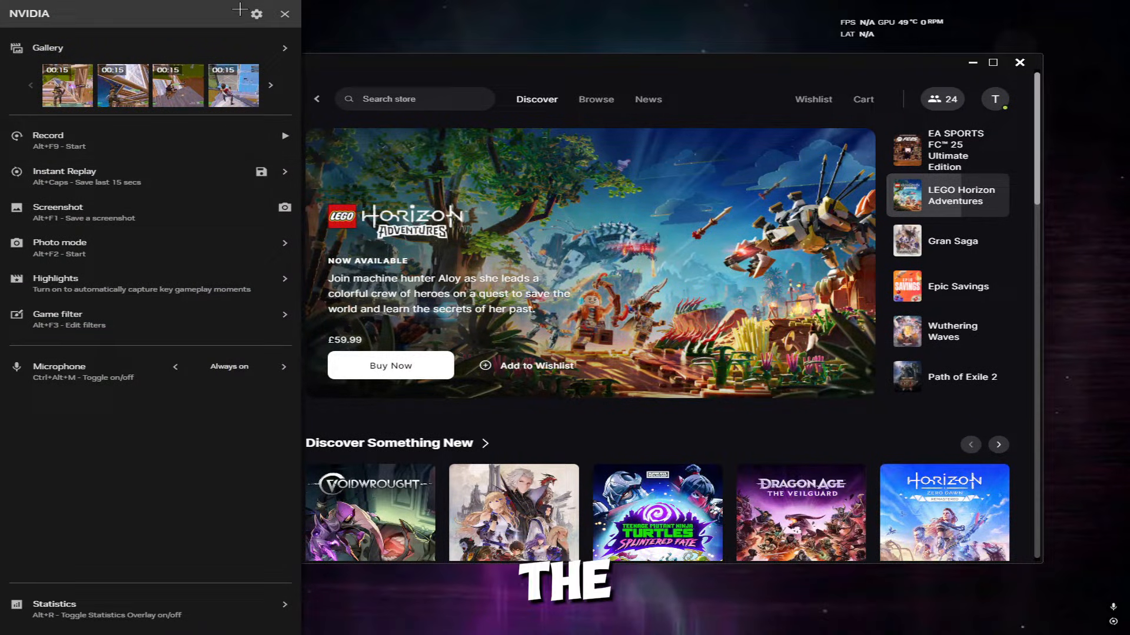
Step: Dismiss the NVIDIA overlay, returning to the Epic Games Store page
left_click(59, 367)
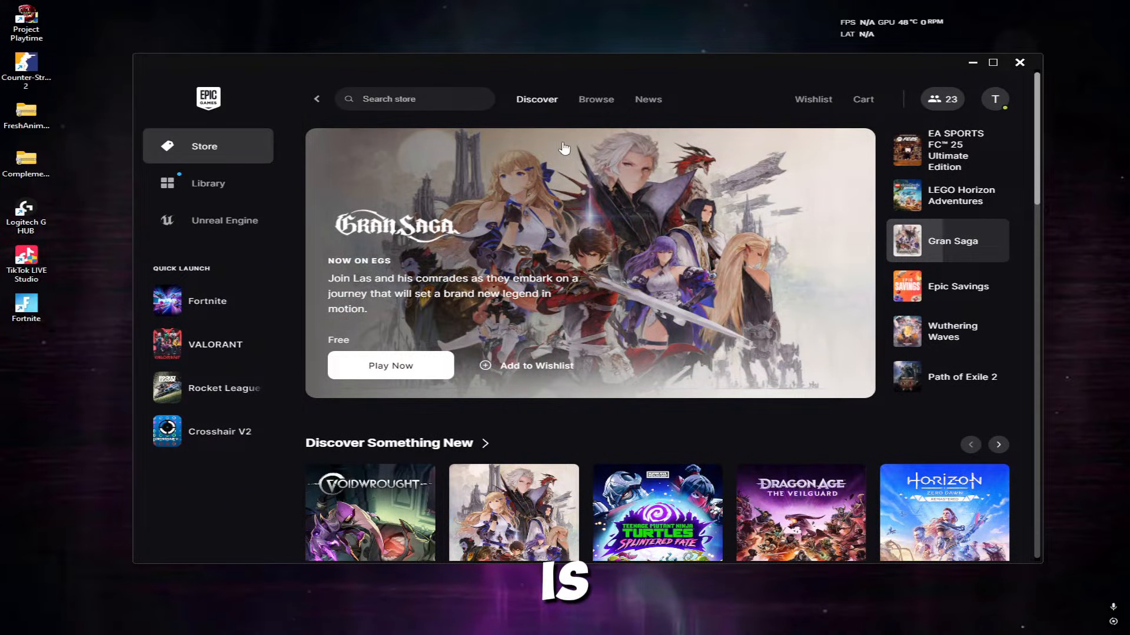
Step: Launch the volume mixer from the taskbar speaker icon's sound options
left_click(332, 620)
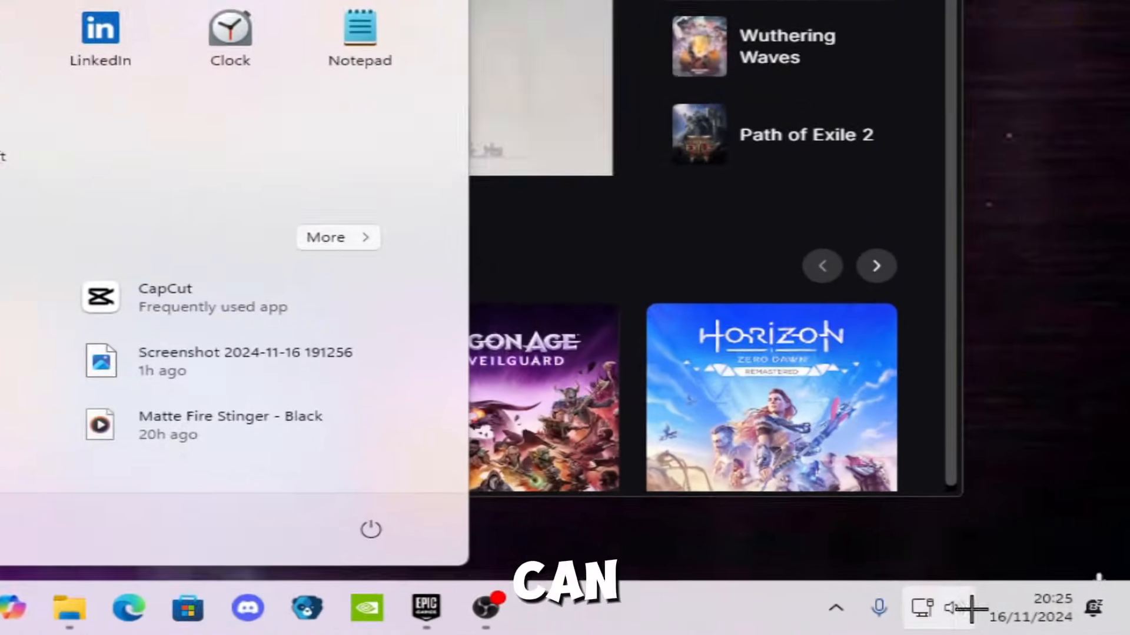
right_click(951, 607)
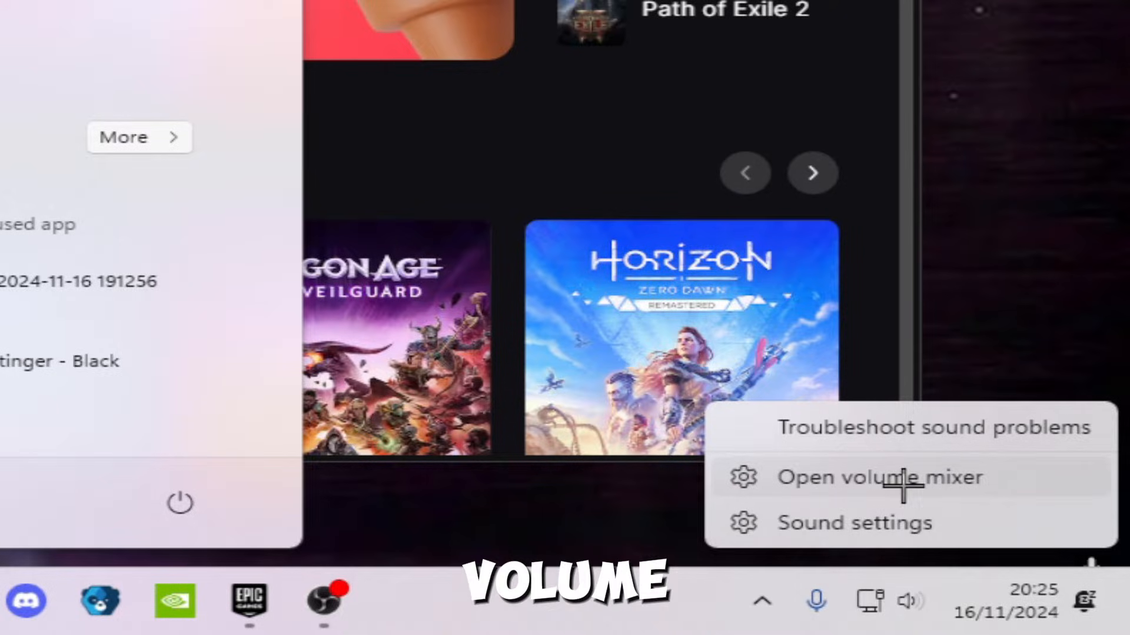
left_click(878, 476)
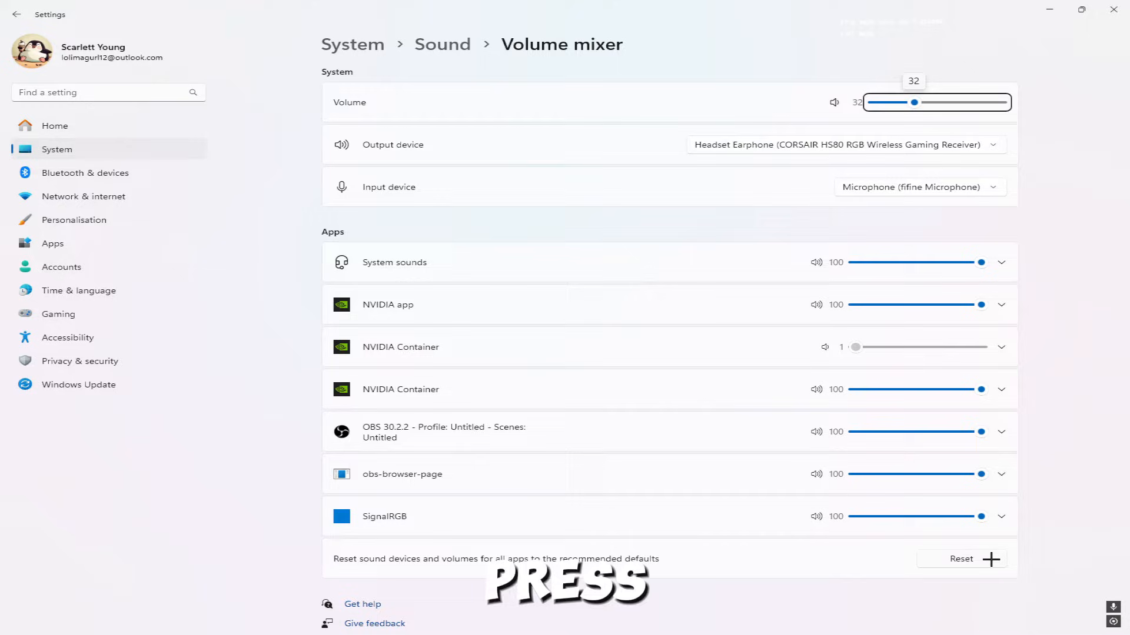
left_click(1000, 346)
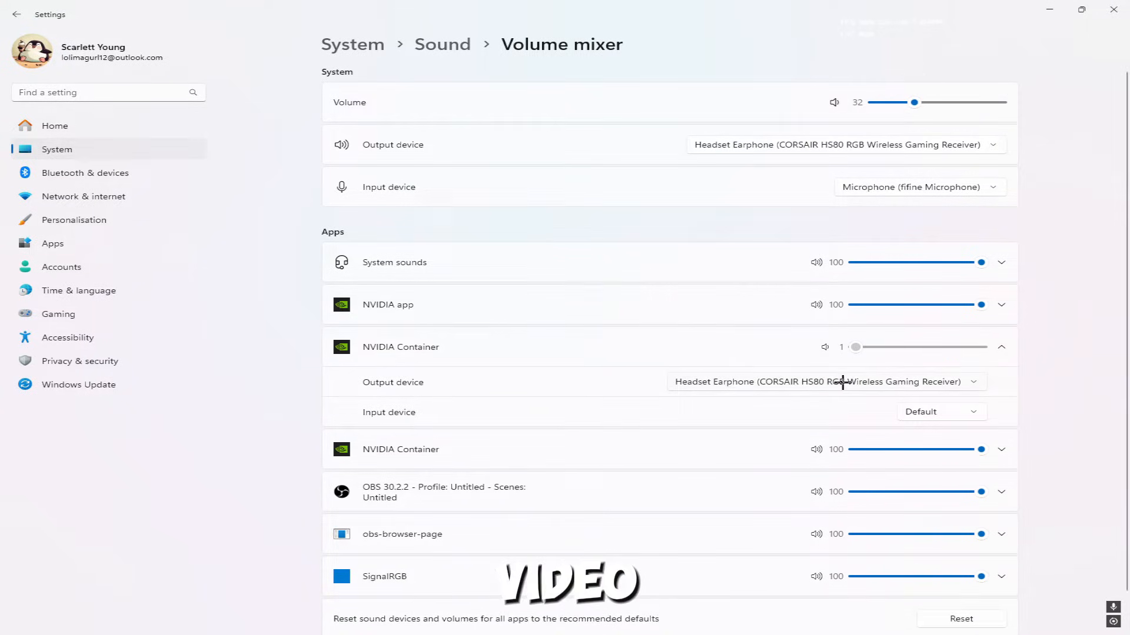
mouse_move(727, 371)
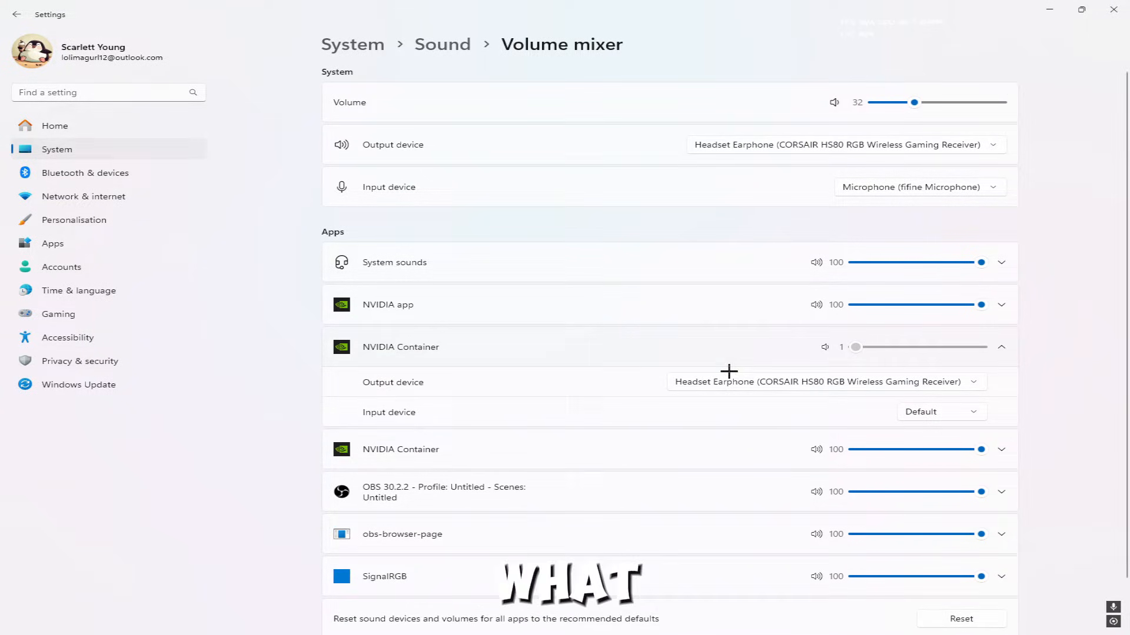
left_click(1000, 346)
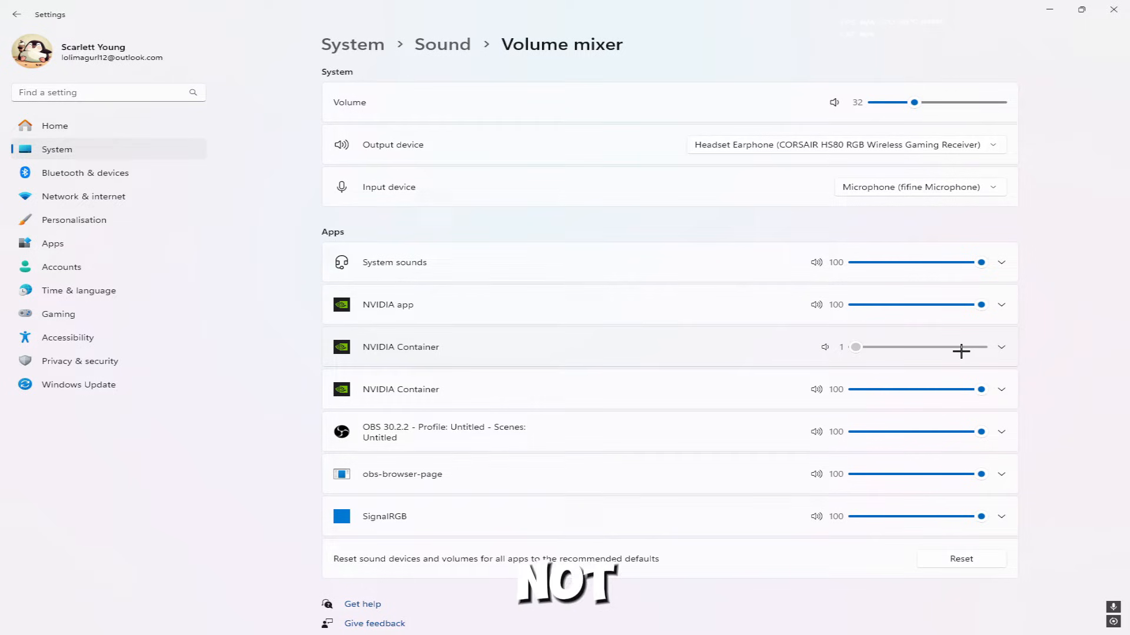
Step: Route the NVIDIA app's output device to the Corsair headset earphone
left_click(1000, 304)
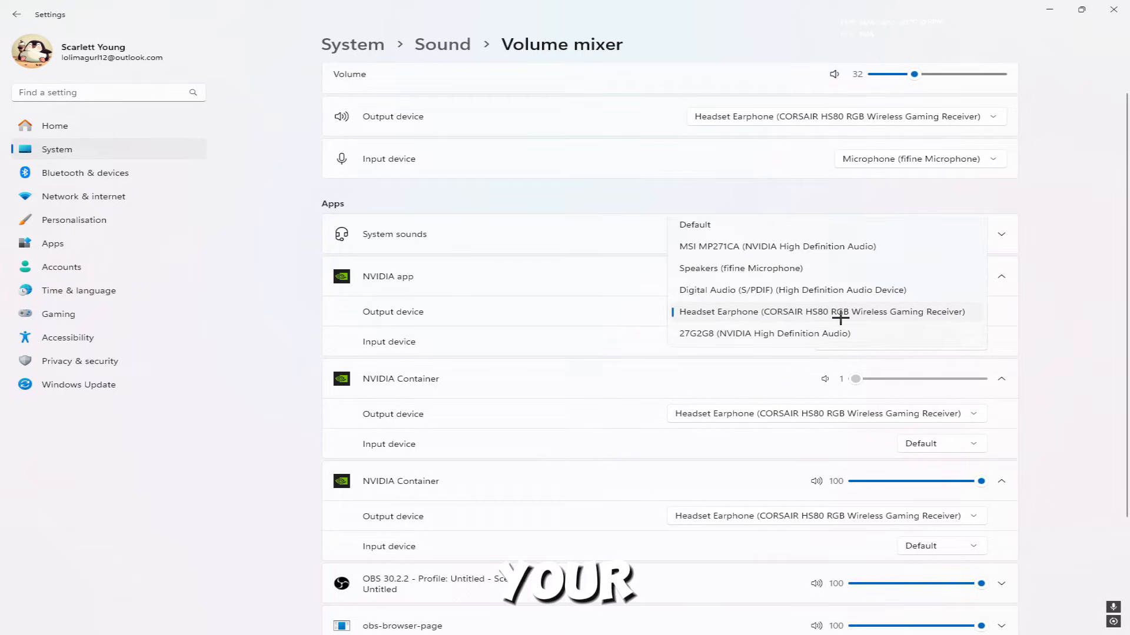
left_click(820, 310)
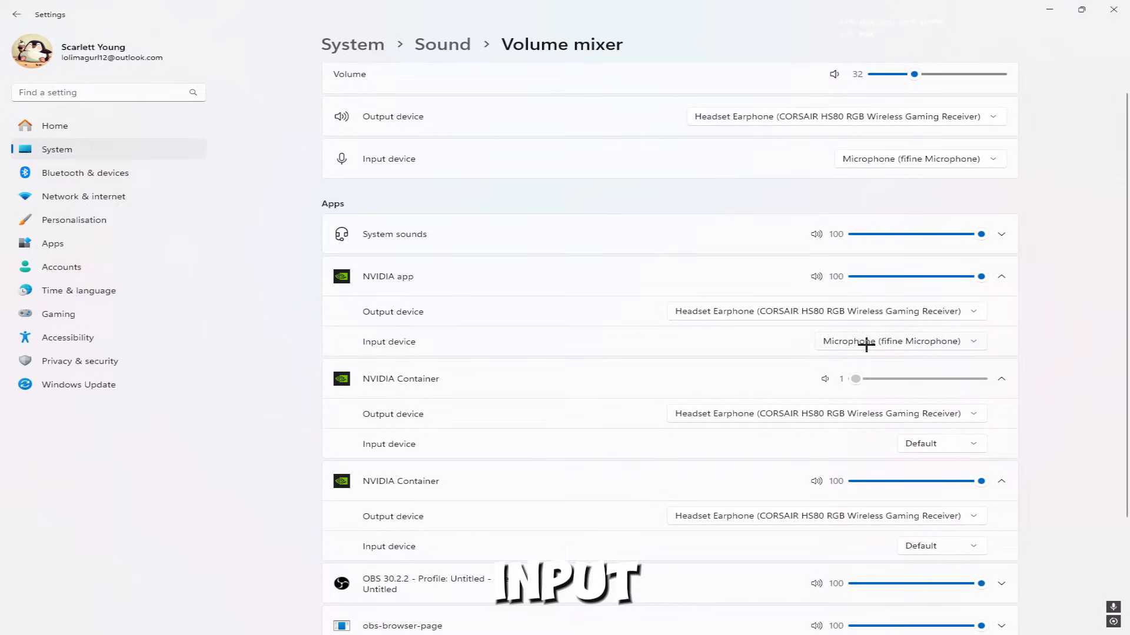
mouse_move(881, 245)
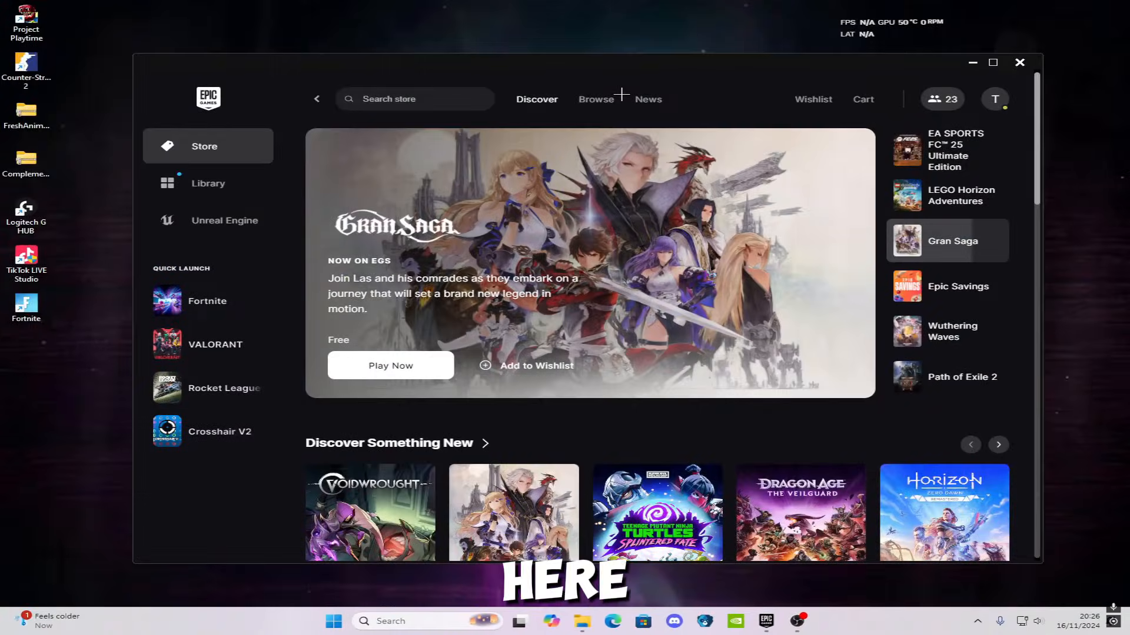
Step: Reopen the overlay with Alt+Z and play the 15-second Fortnite gallery clip
key("Alt+z")
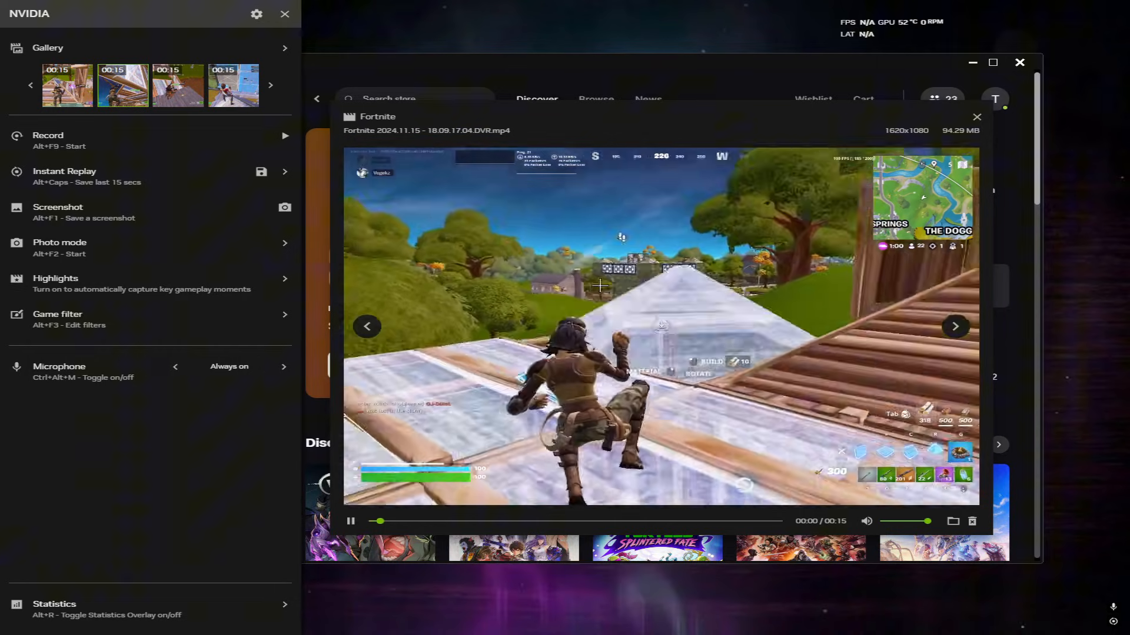
left_click(350, 522)
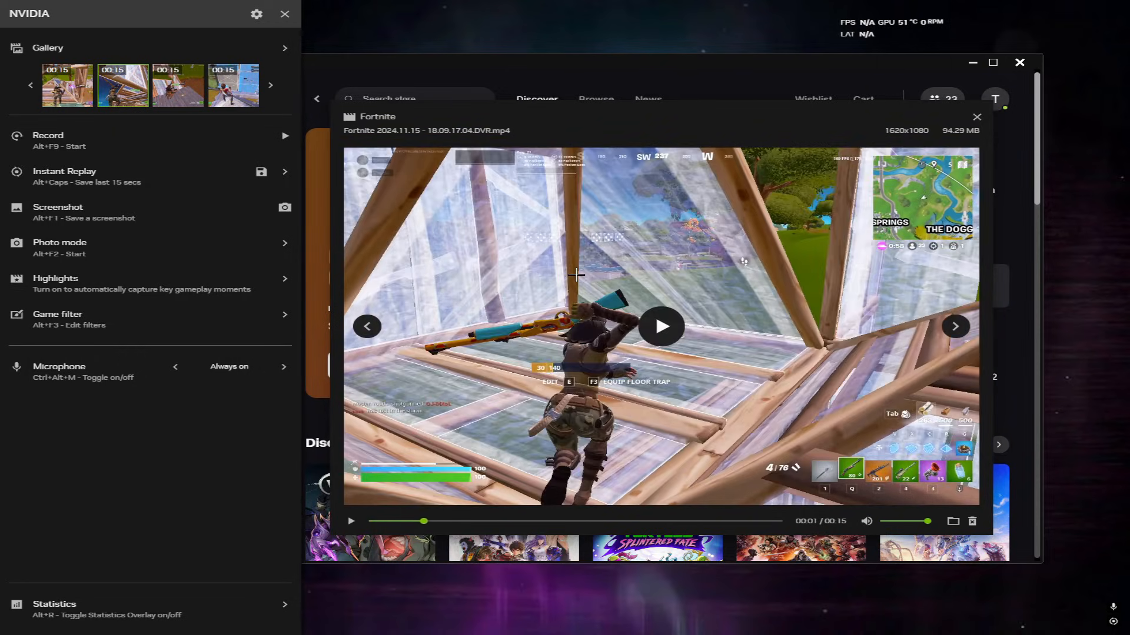